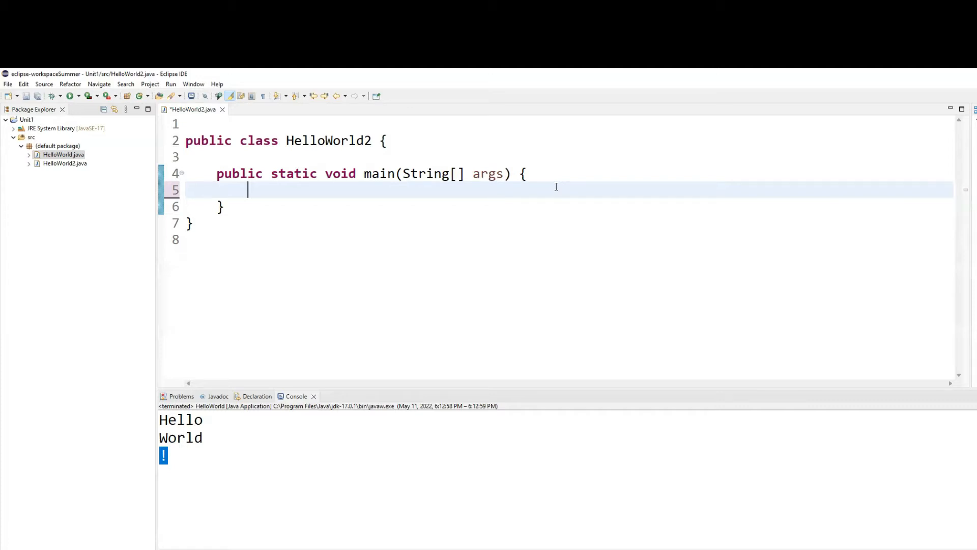
# Start the statement with JOptionPane followed by a dot inside main
pyautogui.write('JOption')
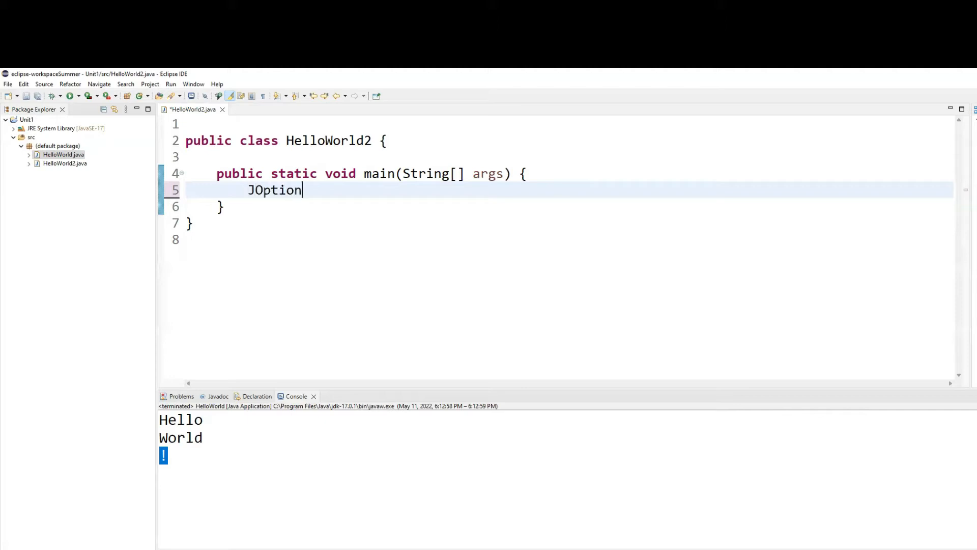
pyautogui.write('Pane')
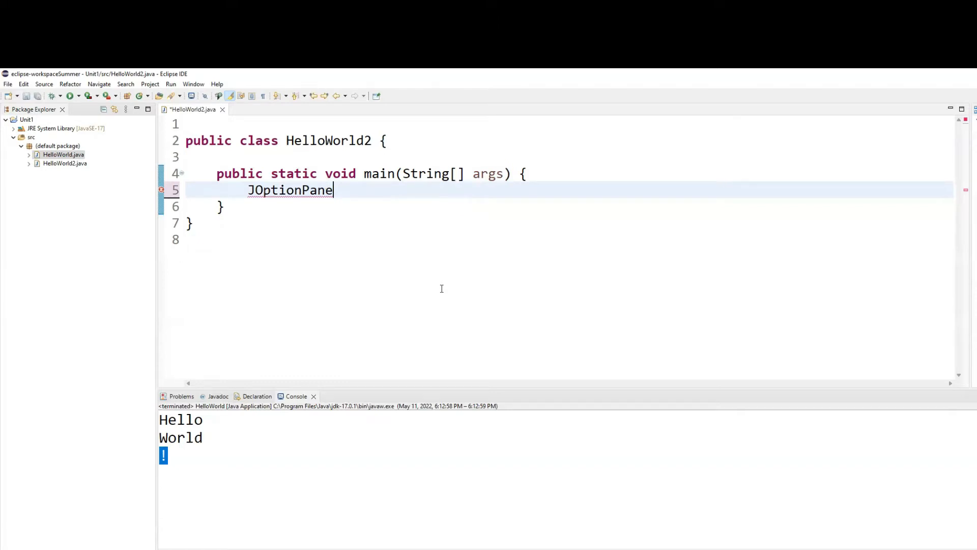
pyautogui.write('.')
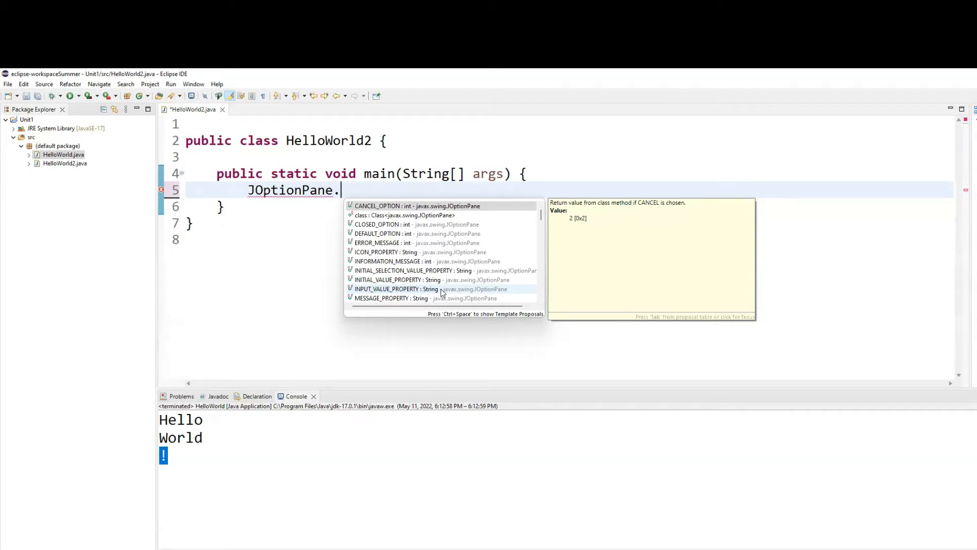
# Complete it as JOptionPane.showMessageDialog(null, args) with the javax.swing.JOptionPane import added
pyautogui.write('s')
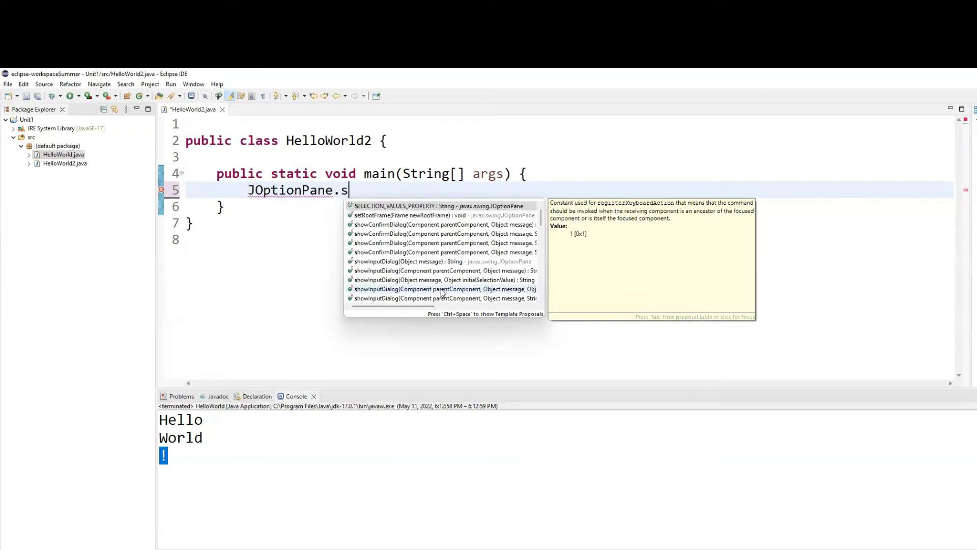
pyautogui.write('howMessageDialog(null, args);')
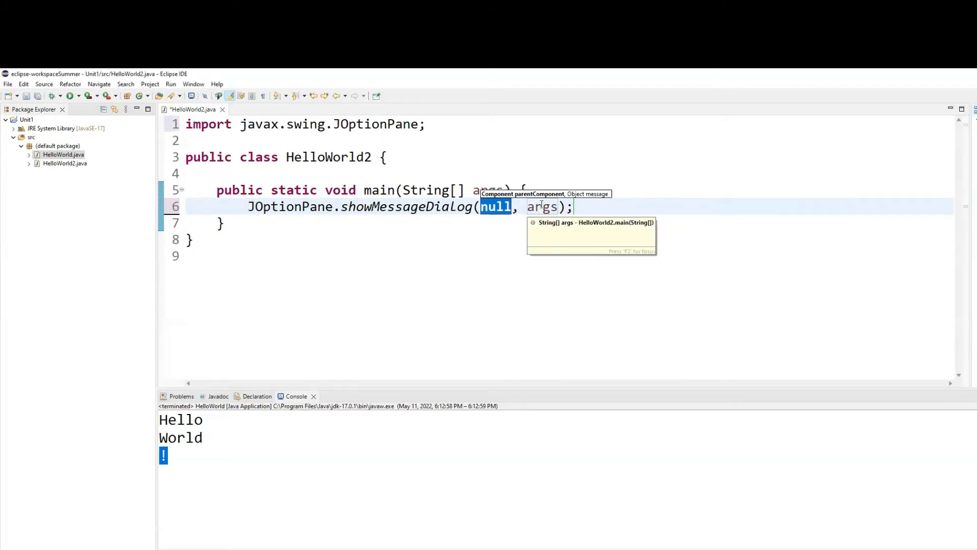
pyautogui.click(426, 124)
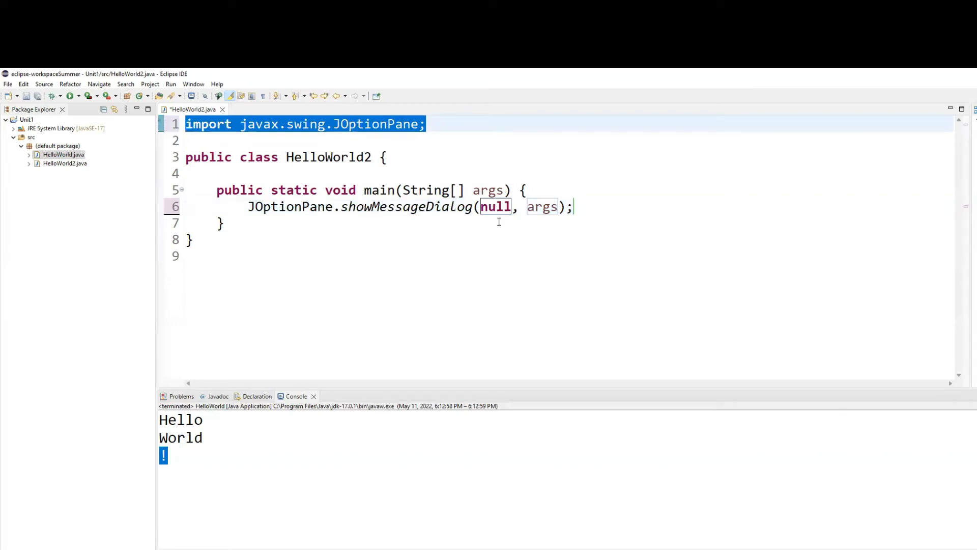
# Replace args with the message string "Hello WORLD!"
pyautogui.click(487, 207)
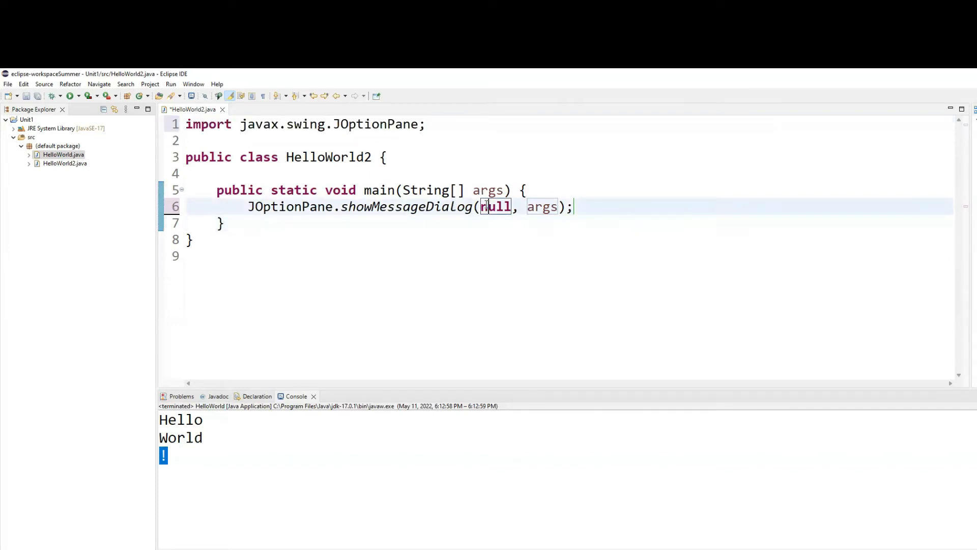
pyautogui.doubleClick(496, 206)
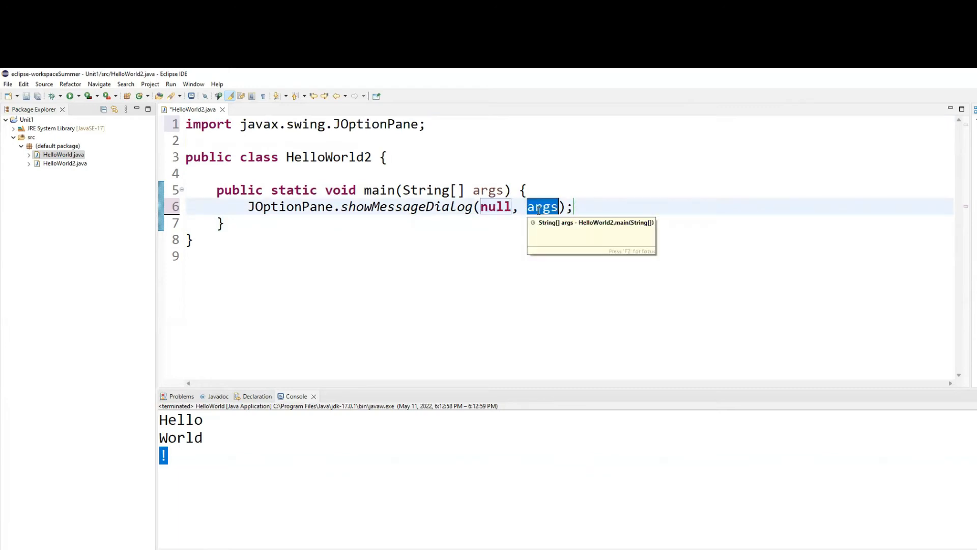
pyautogui.write('"Hello worl"')
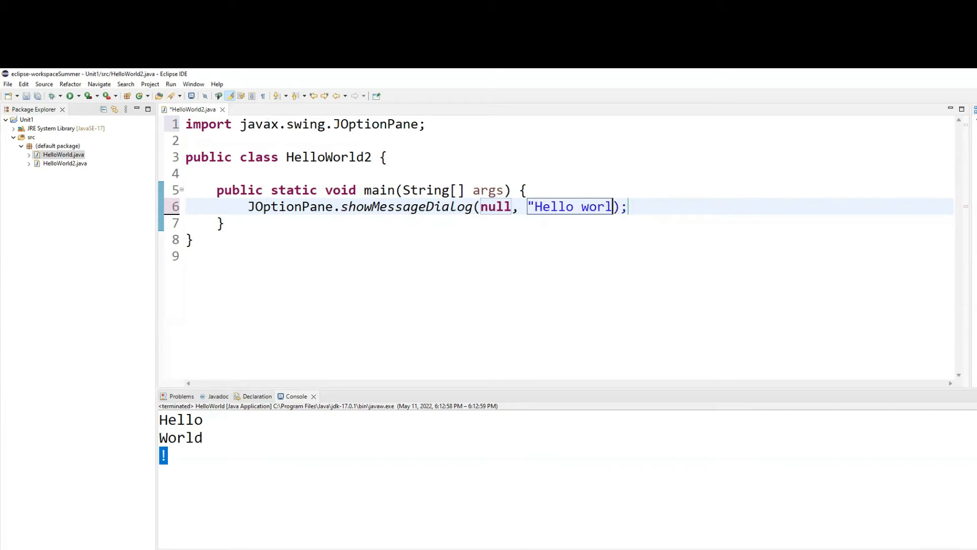
pyautogui.write('WORLD!"')
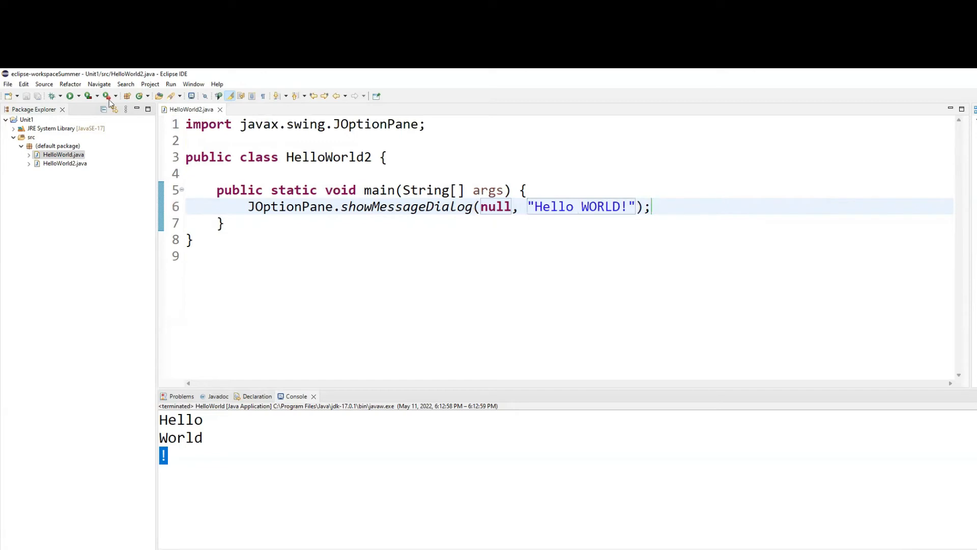
# Run HelloWorld2 and dismiss the Hello WORLD! dialog it shows
pyautogui.click(68, 95)
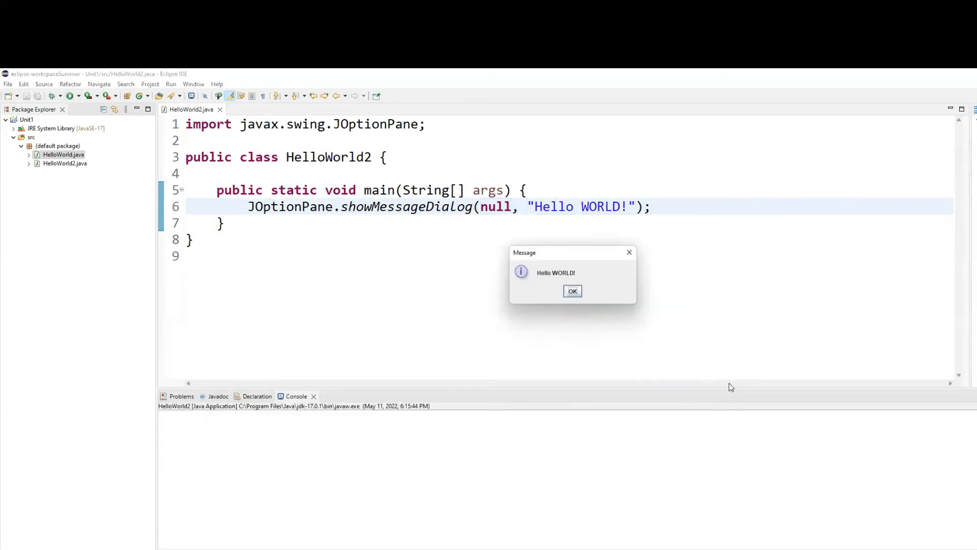
pyautogui.click(572, 291)
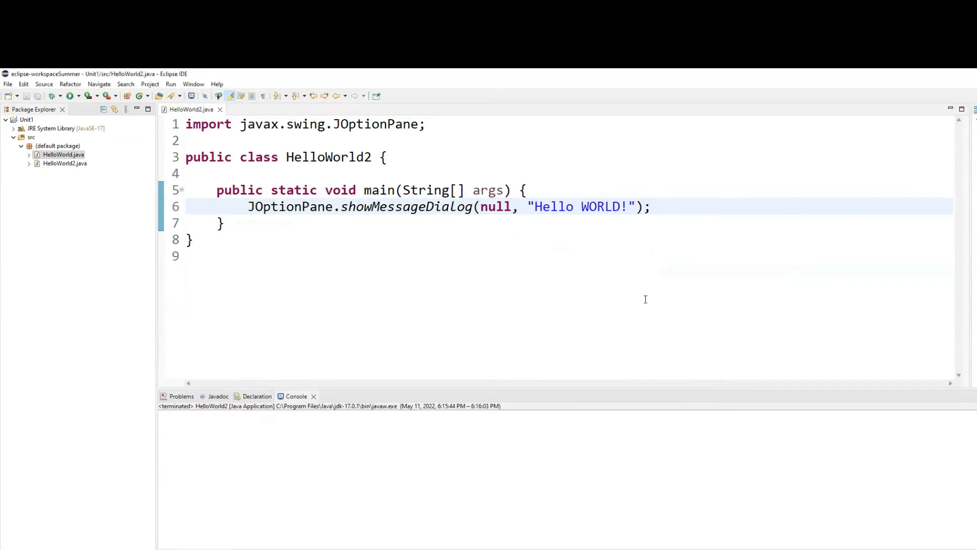
# Replace the space after Hello with \n so the message reads "Hello\nWORLD!"
pyautogui.press('Backspace')
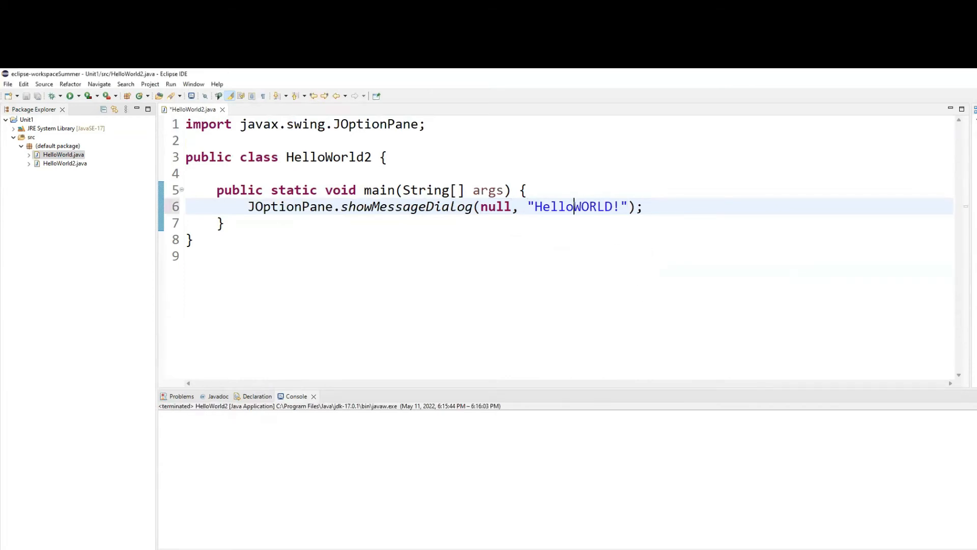
pyautogui.write('\\n')
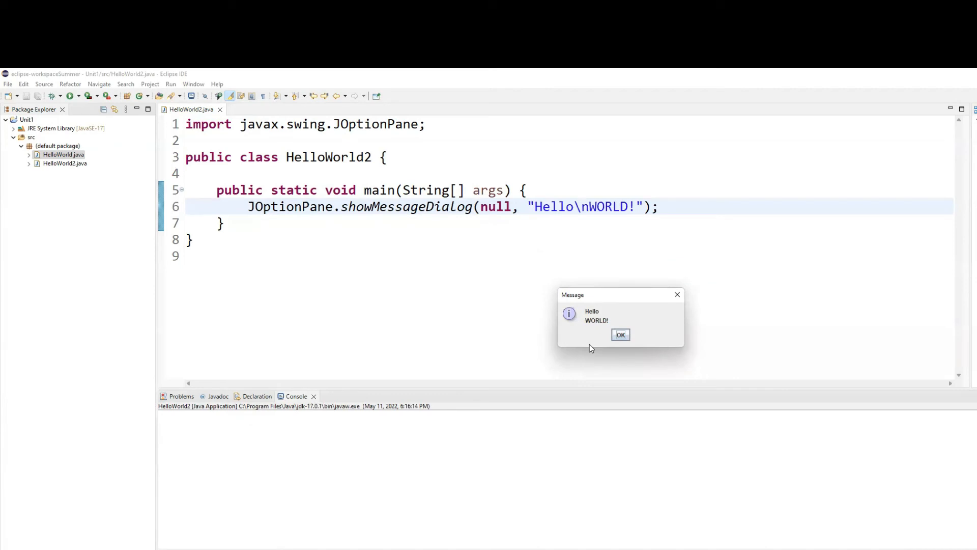
# Dismiss the two-line dialog and give the duplicated second call the message "from Java!"
pyautogui.click(620, 335)
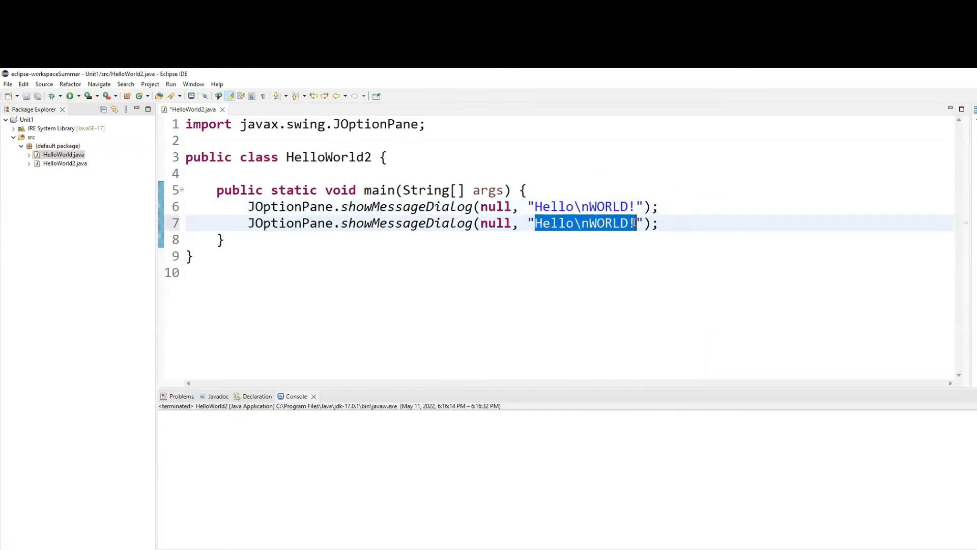
pyautogui.write('from Jav')
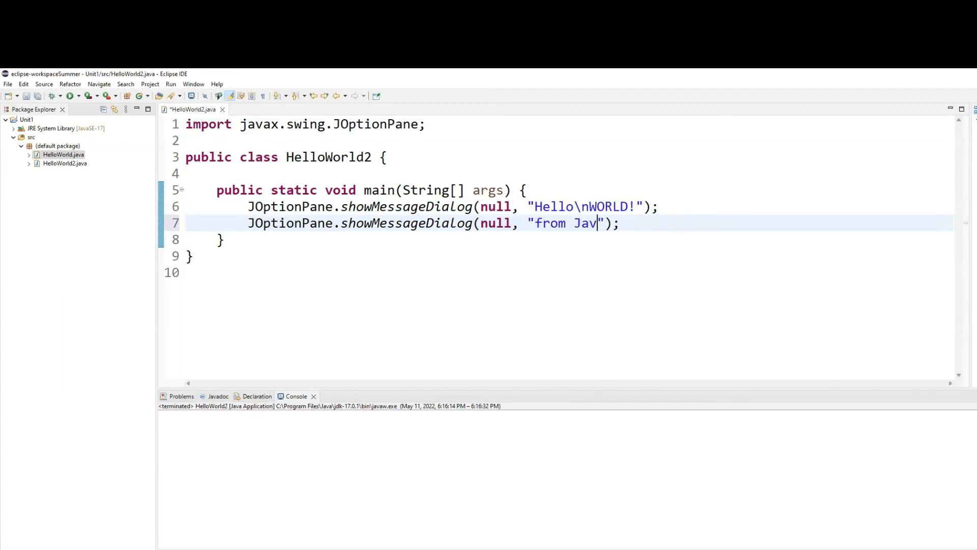
pyautogui.write('a!')
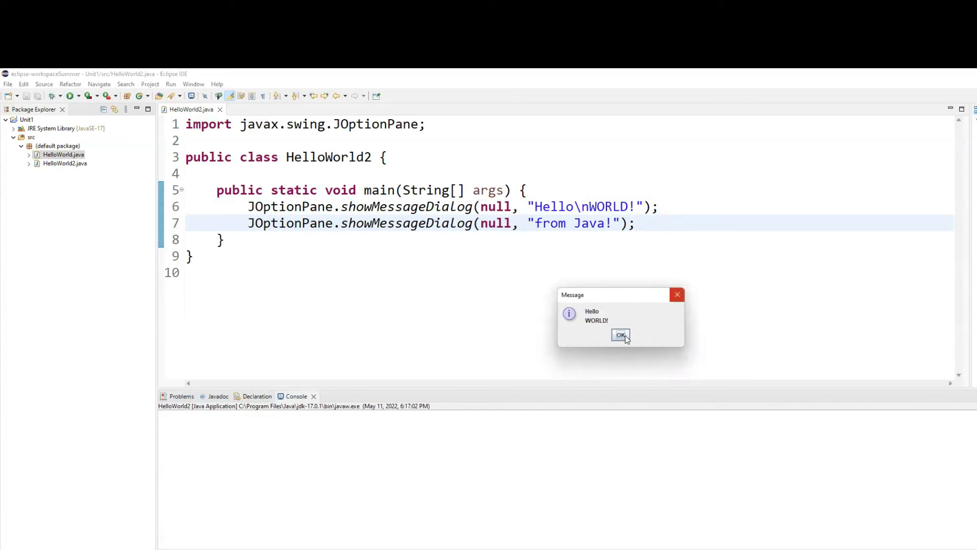
# Dismiss the Hello WORLD! dialog, then the from Java! dialog that follows
pyautogui.click(620, 335)
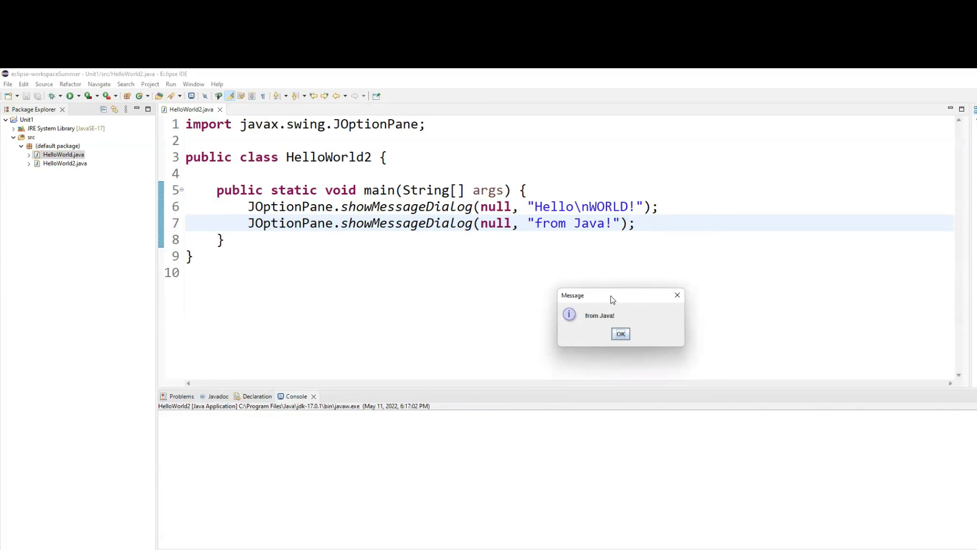
pyautogui.click(620, 334)
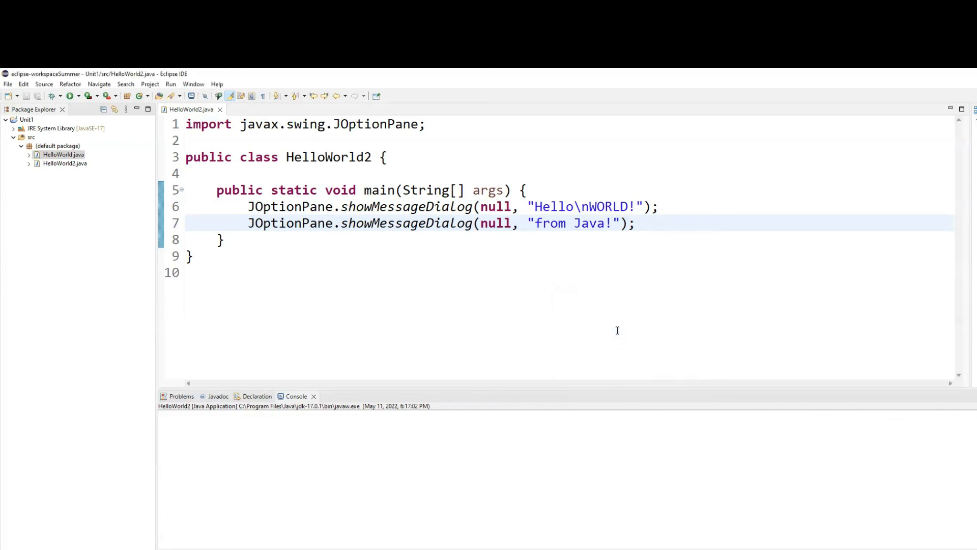